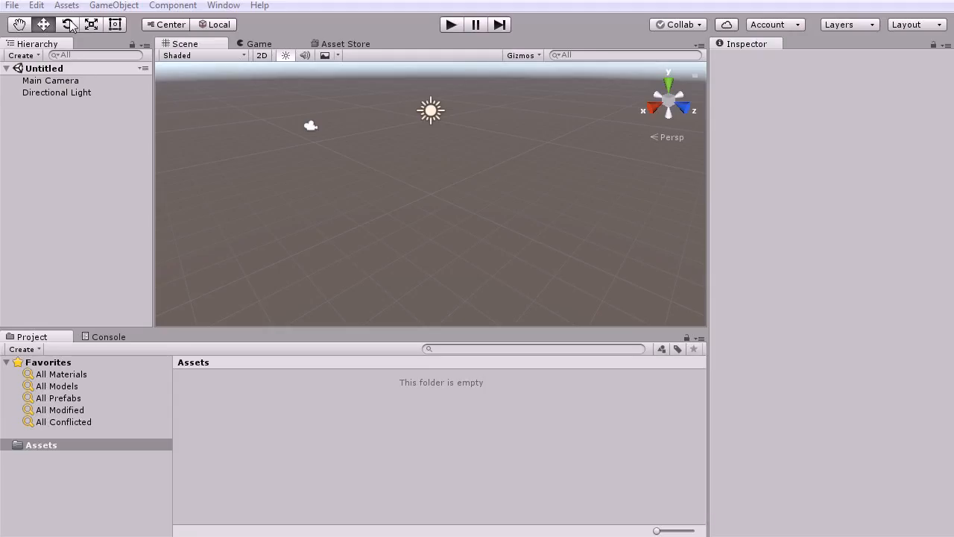
Import the Fork Plugin for Unity.unitypackage as a custom package into the project's Assets
left_click(66, 6)
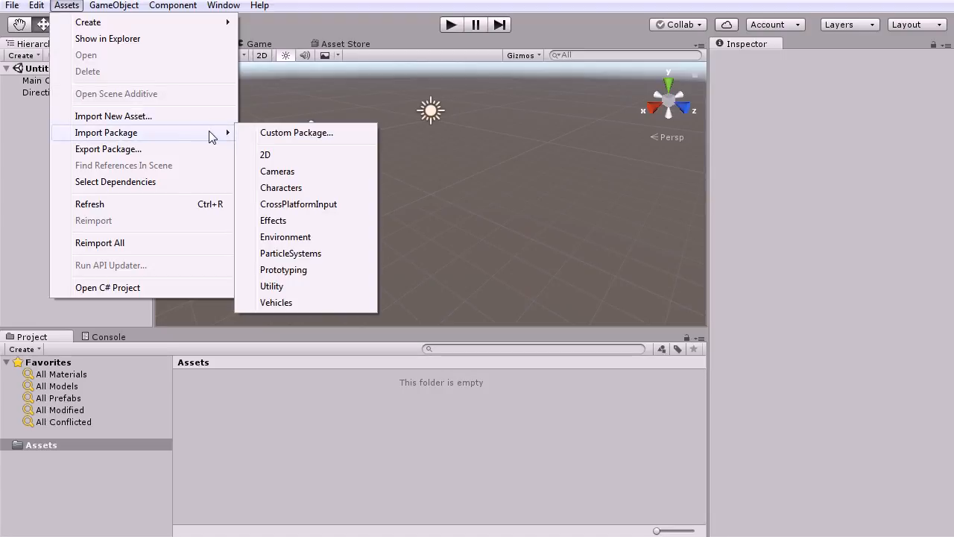
left_click(295, 131)
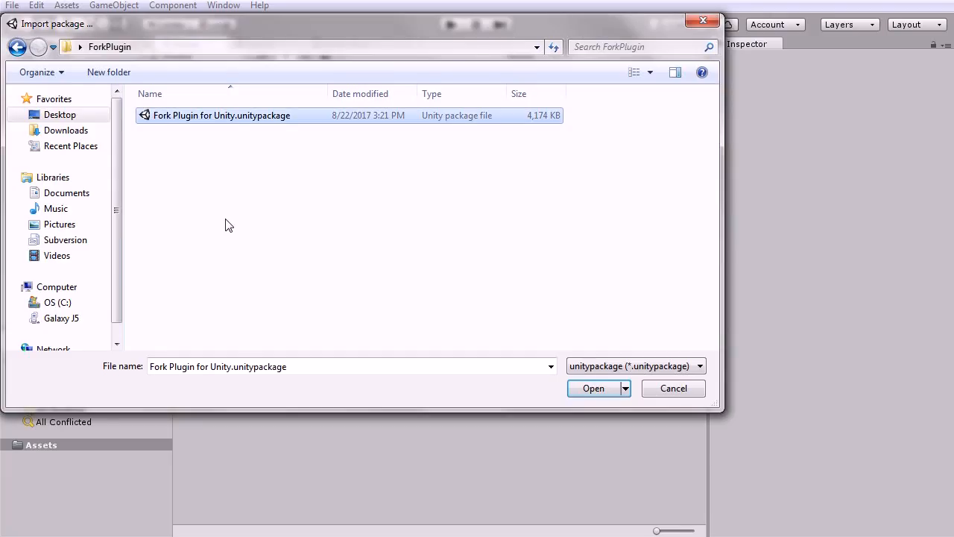
left_click(594, 388)
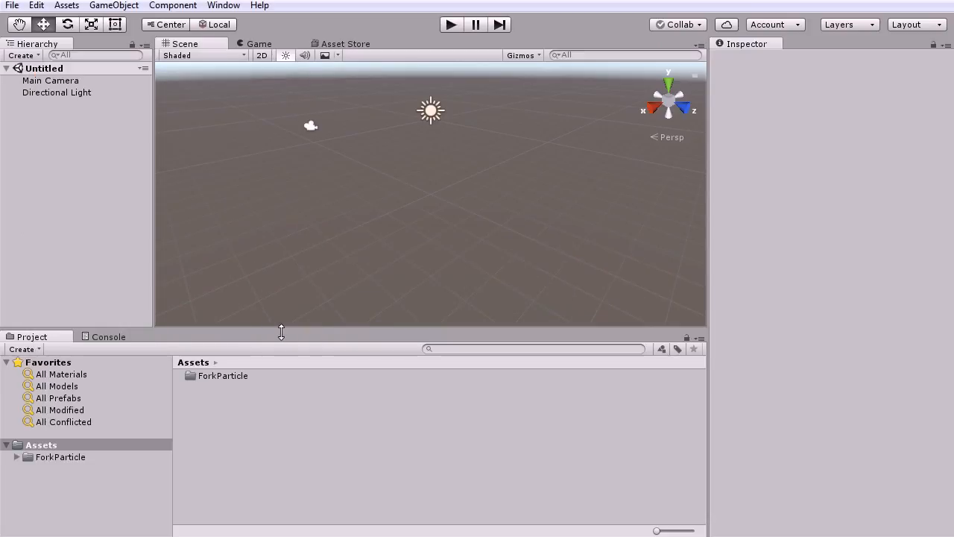
Browse the ForkParticle Assets folders — Documentation, Editor, Resources, ForkFX, Scene and Scripts — to locate ForkScene
left_click(42, 445)
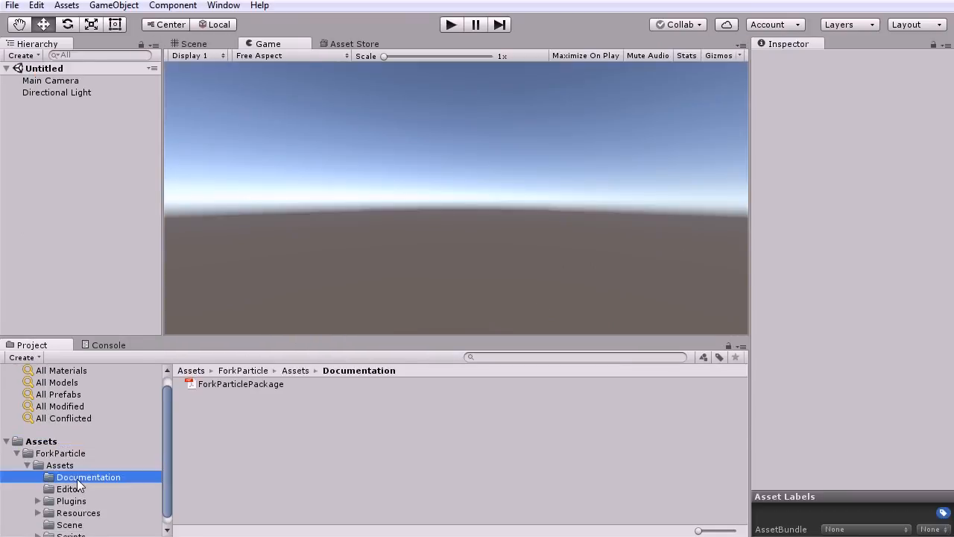
left_click(71, 492)
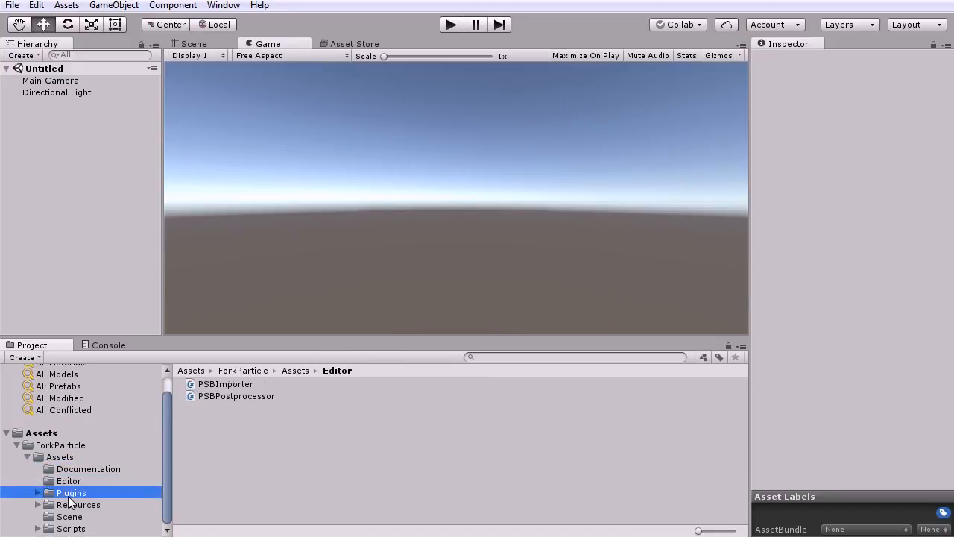
left_click(77, 504)
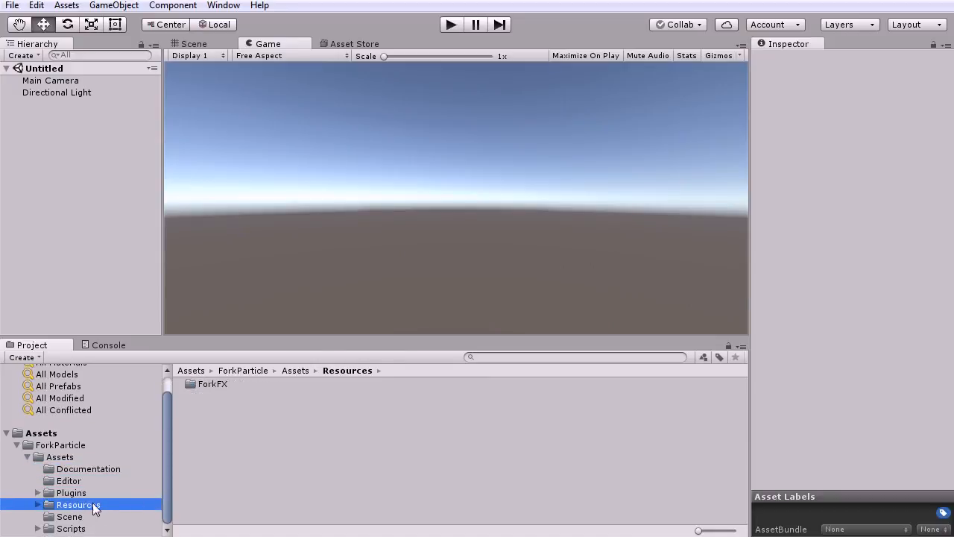
double_click(212, 383)
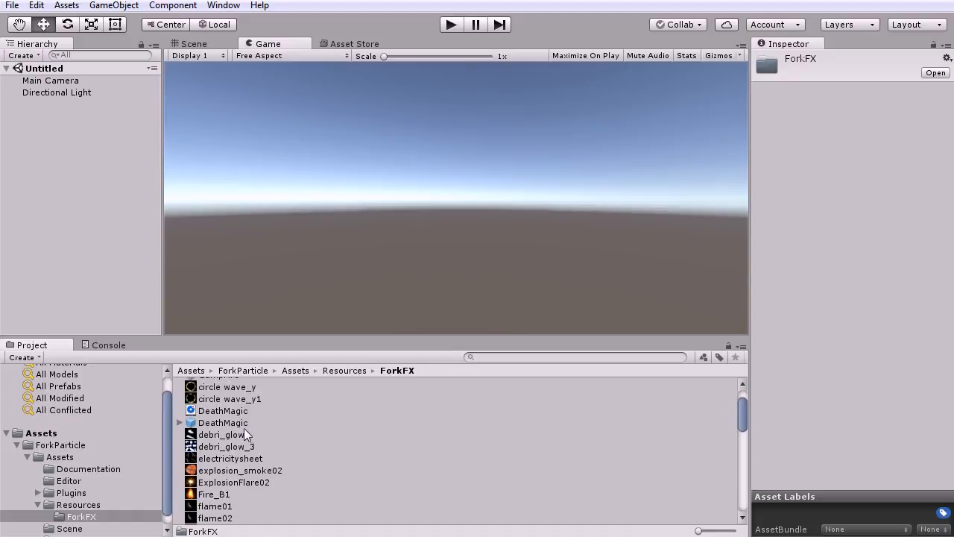
scroll("down", 3)
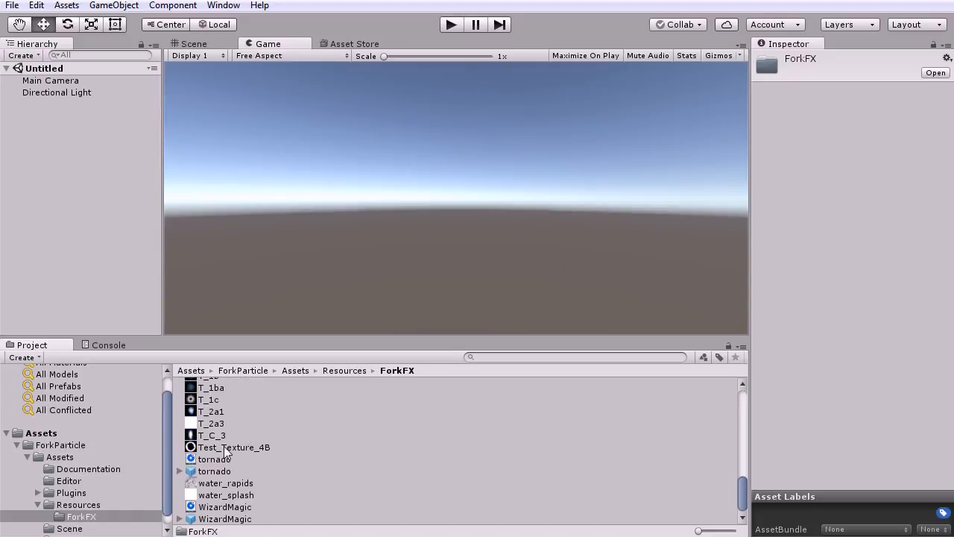
left_click(68, 516)
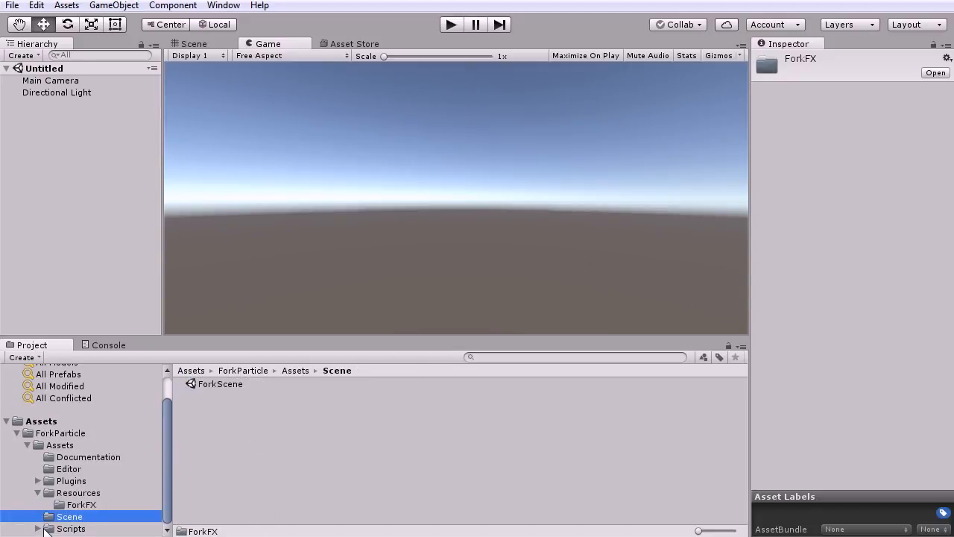
left_click(84, 531)
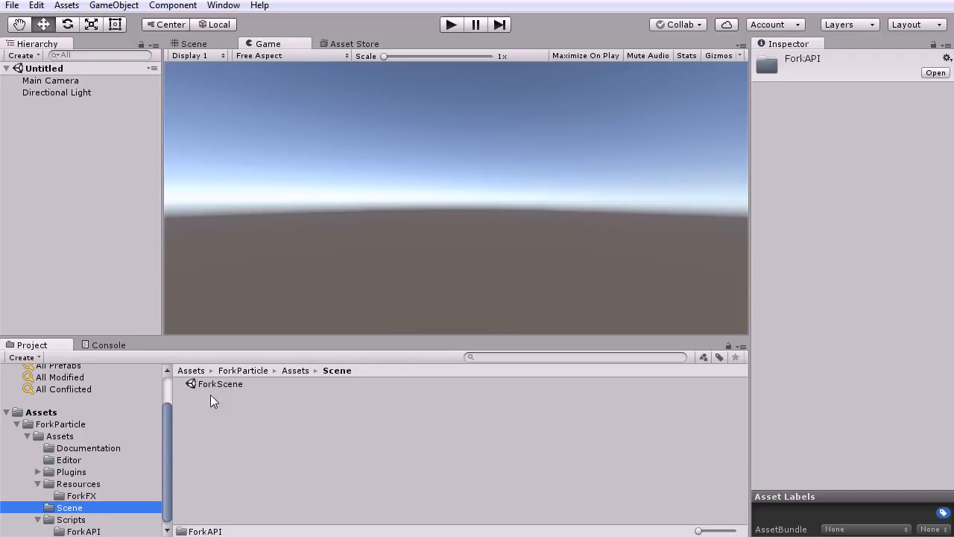
Load the ForkScene sample and inspect its CampFire and _ForkPlugin objects, then launch Fork Particle Studio
double_click(220, 383)
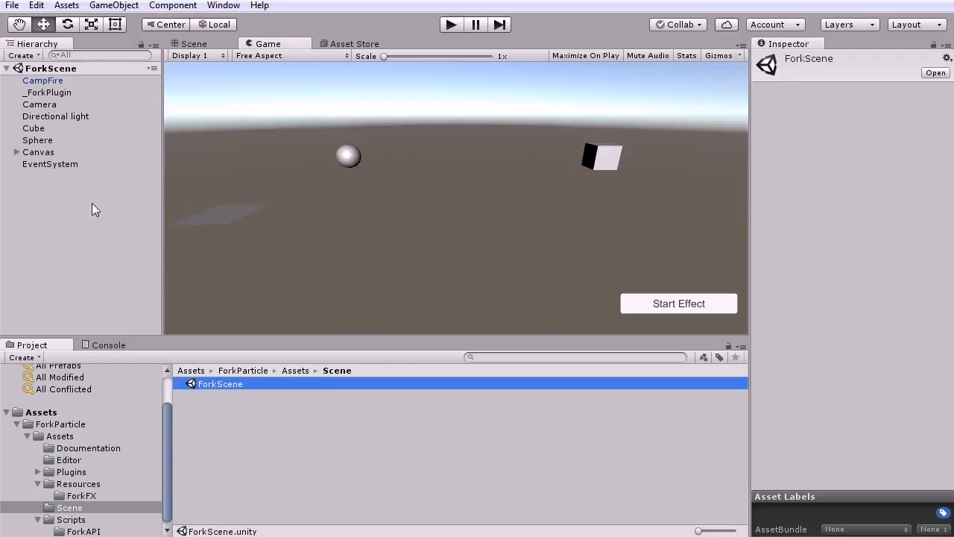
left_click(41, 81)
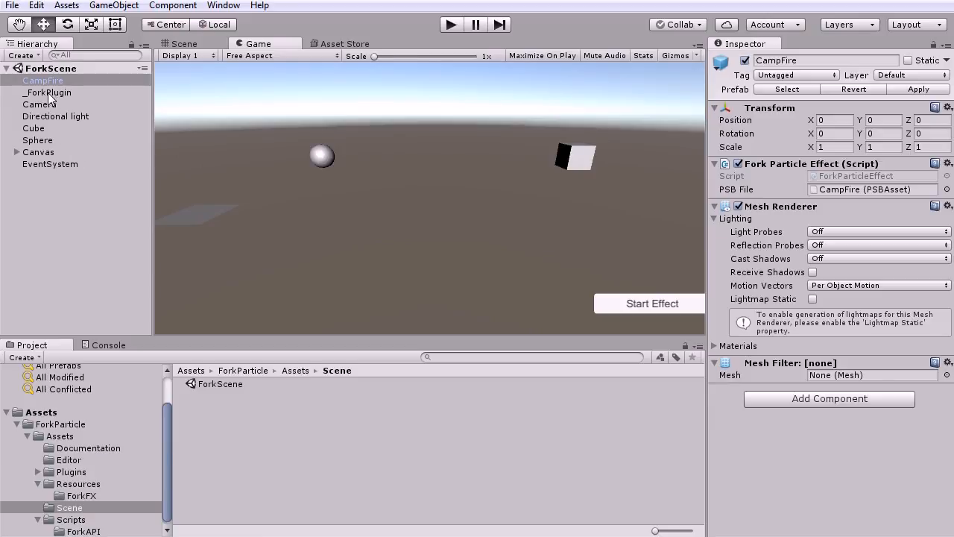
left_click(48, 92)
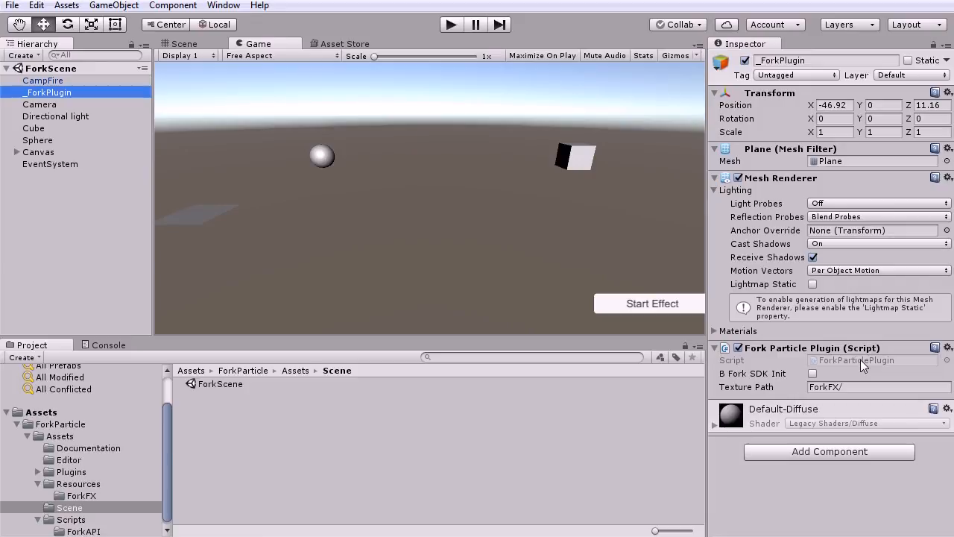
mouse_move(450, 42)
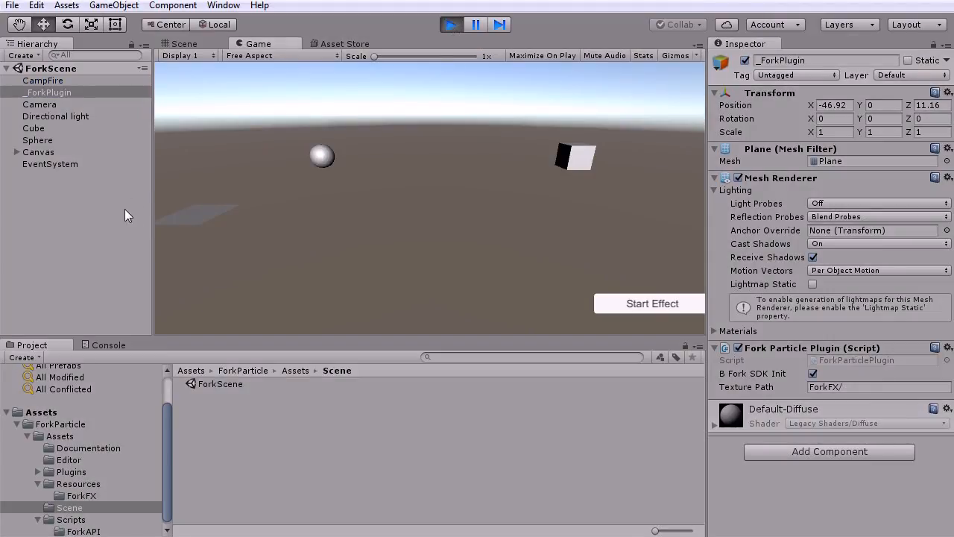
left_click(652, 304)
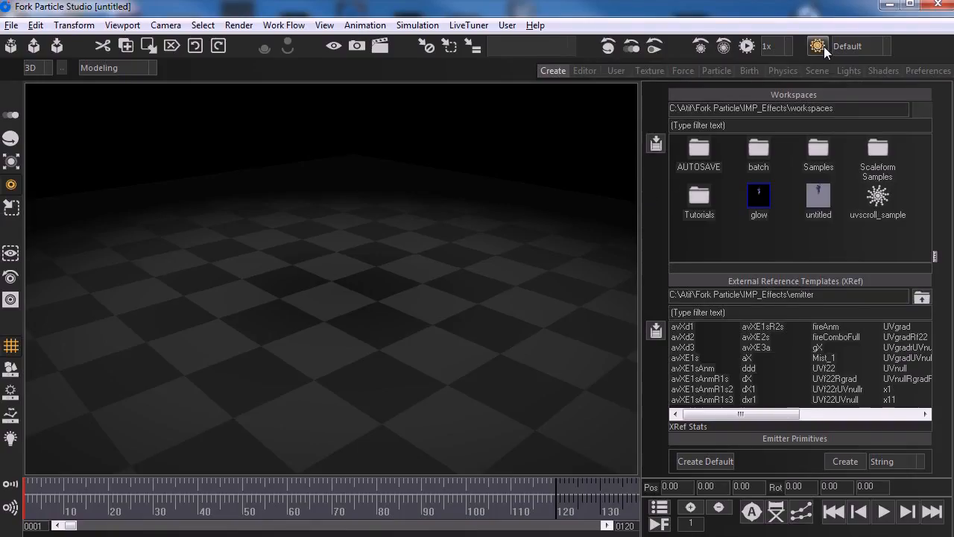
Assign the glow.tga texture from the texture library to the particle emitter
left_click(649, 70)
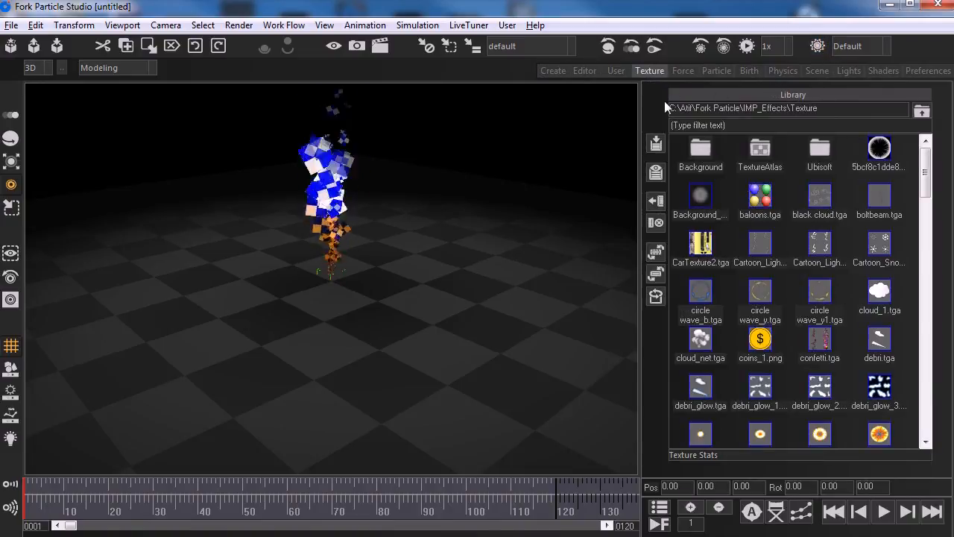
scroll("down", 3)
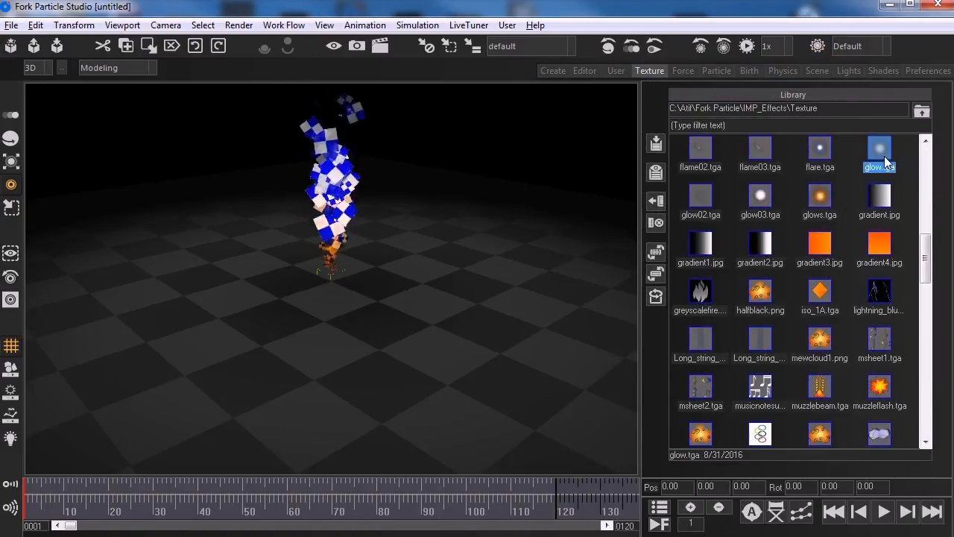
left_click(880, 149)
type("glow")
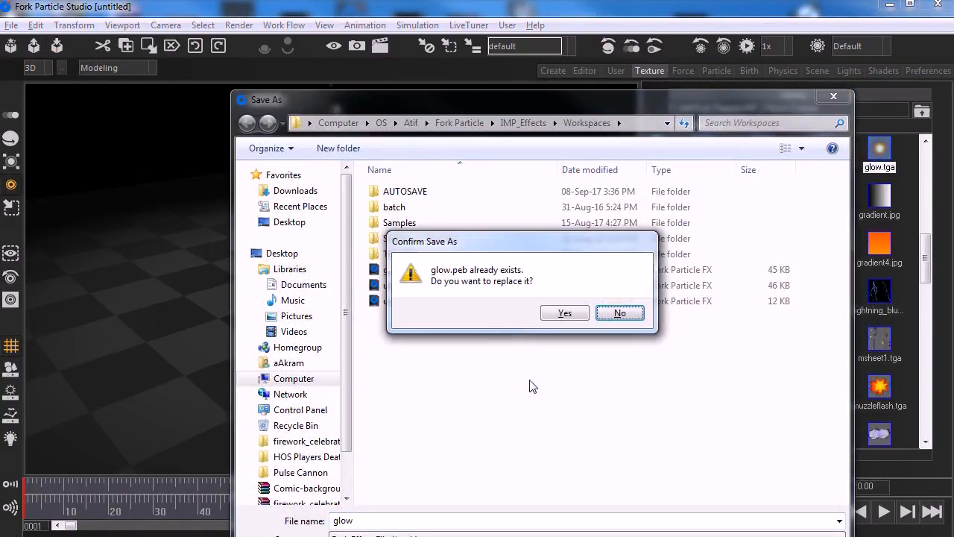
Overwrite glow.peb and export the effect as glow.psb to C:\PSB Export\Unity
left_click(564, 313)
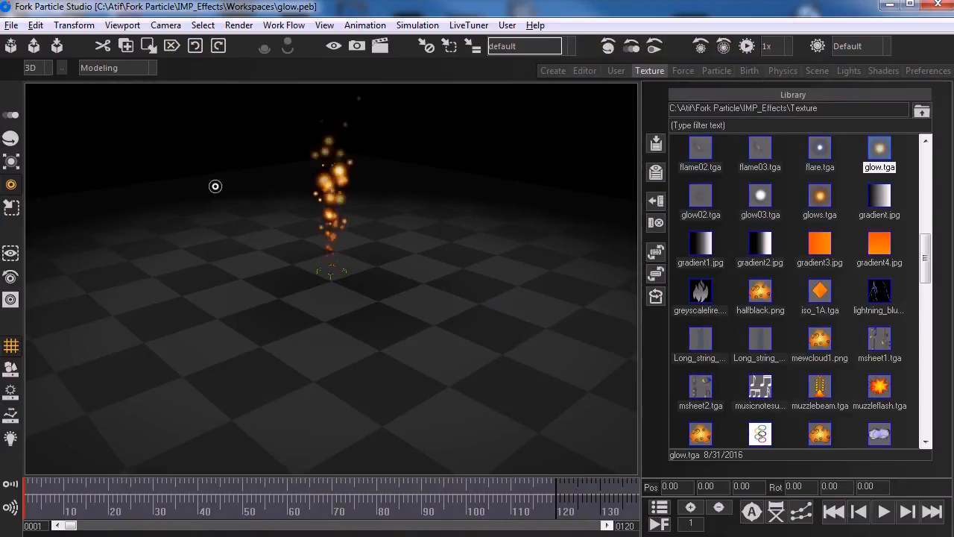
left_click(12, 24)
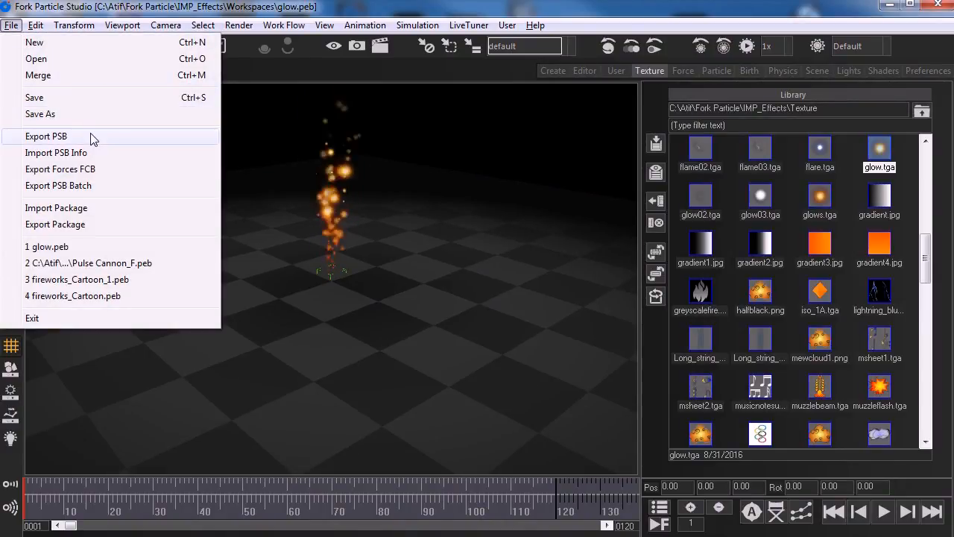
left_click(45, 136)
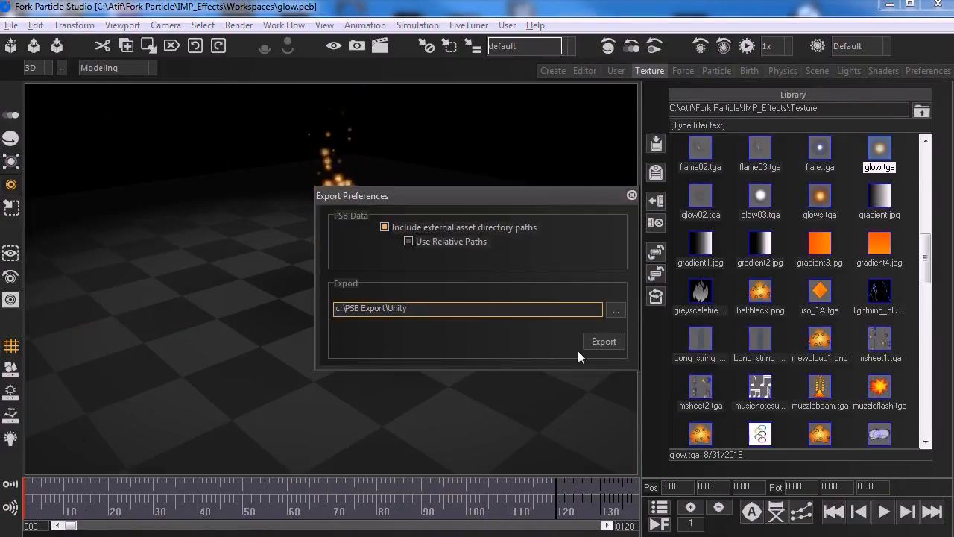
left_click(604, 340)
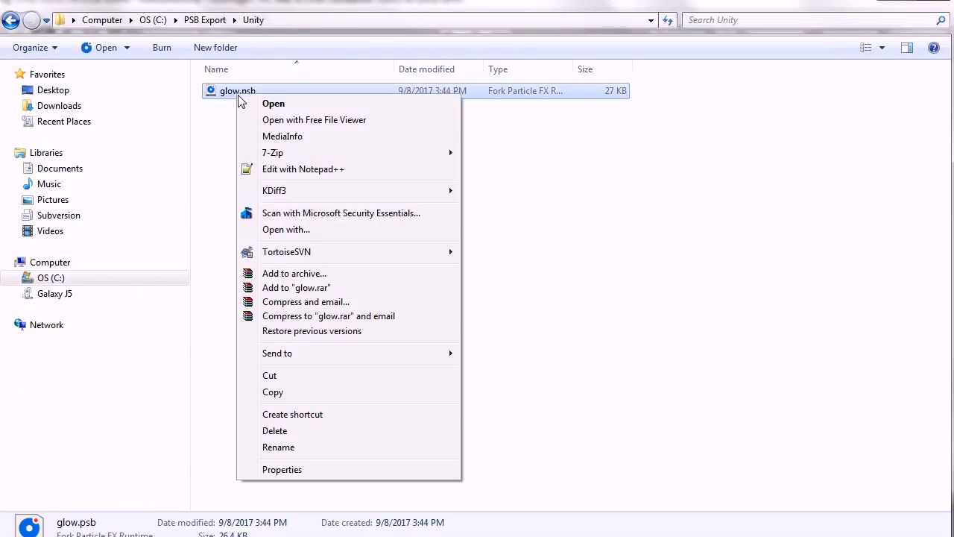
Copy glow.psb into unityProjects\ForkPlugin\Assets\ForkParticle\Assets\Resources\ForkFX
left_click(304, 400)
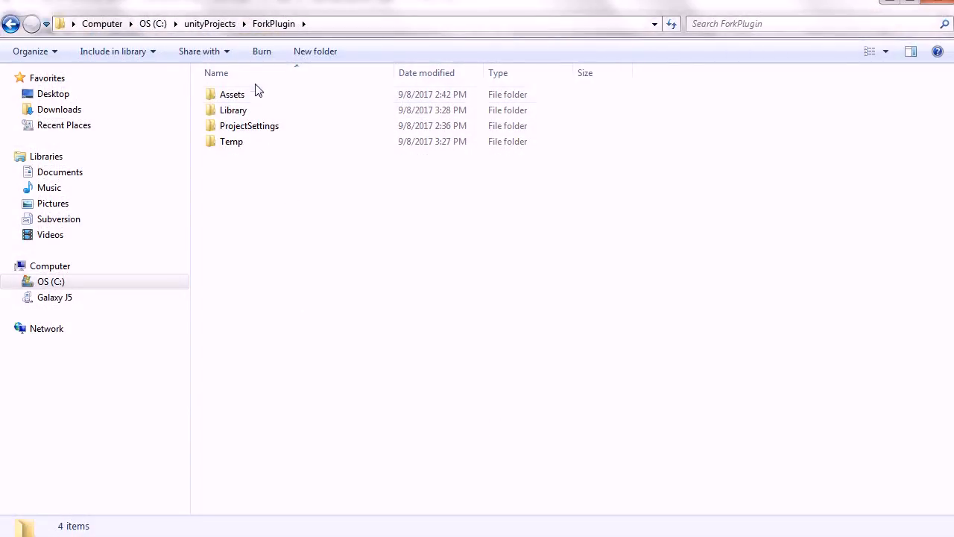
double_click(233, 93)
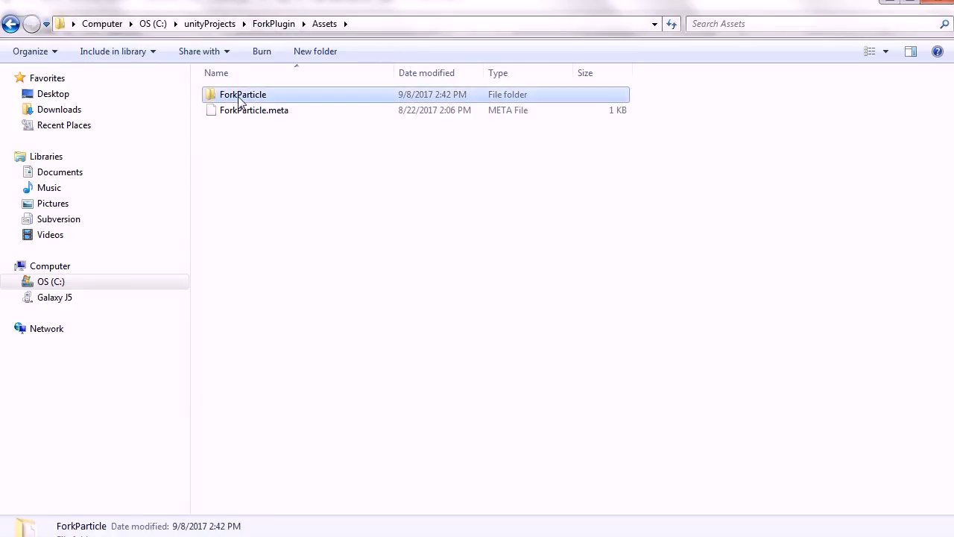
double_click(243, 94)
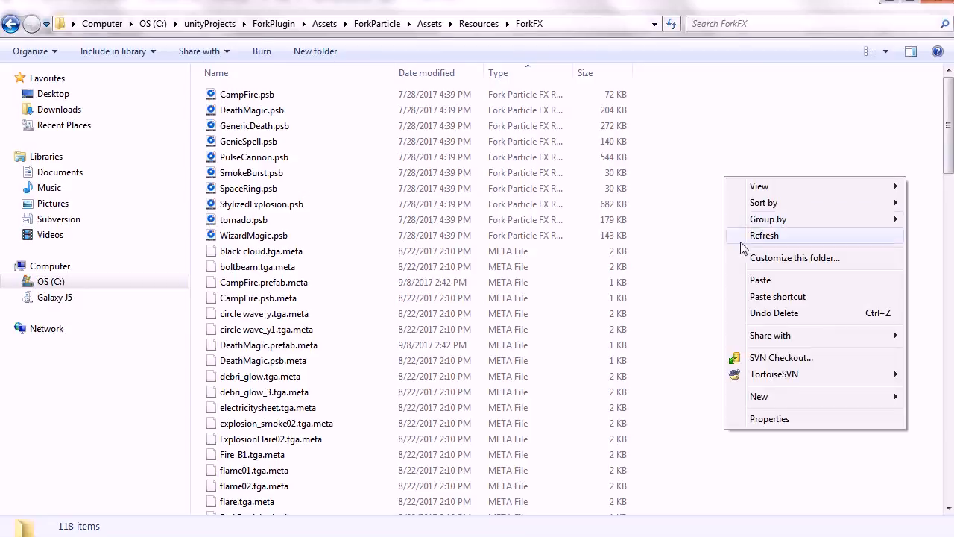
left_click(764, 236)
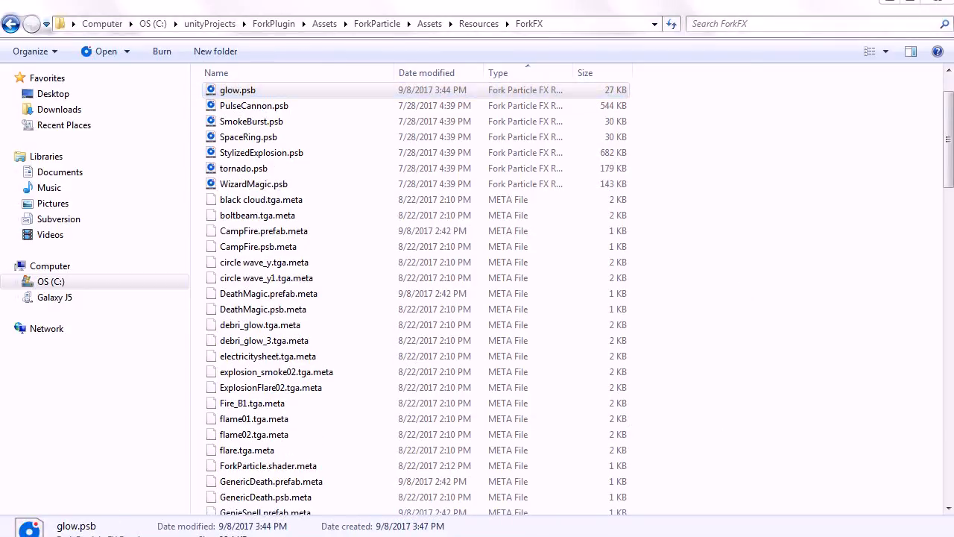
right_click(237, 110)
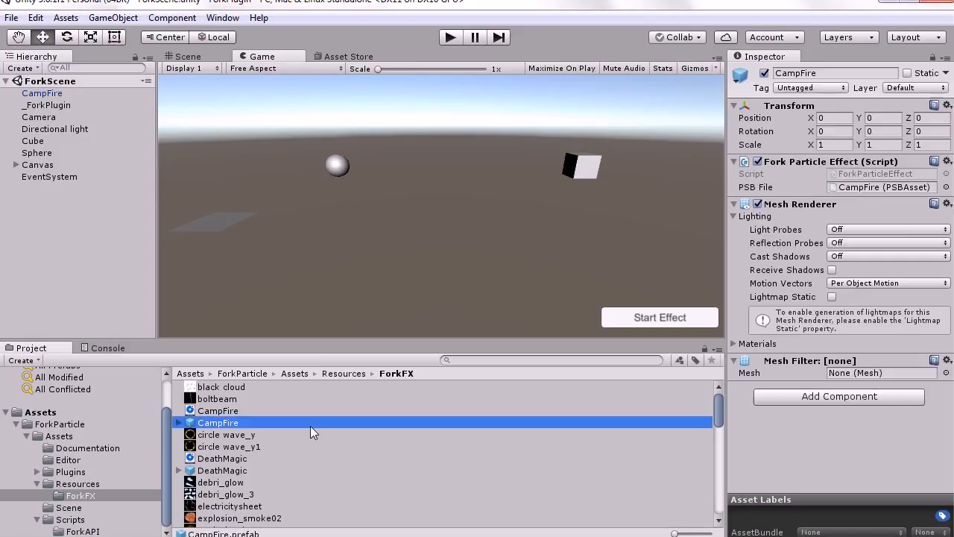
Drag the glow PSB asset into the ForkScene hierarchy and delete the CampFire object
scroll("down", 3)
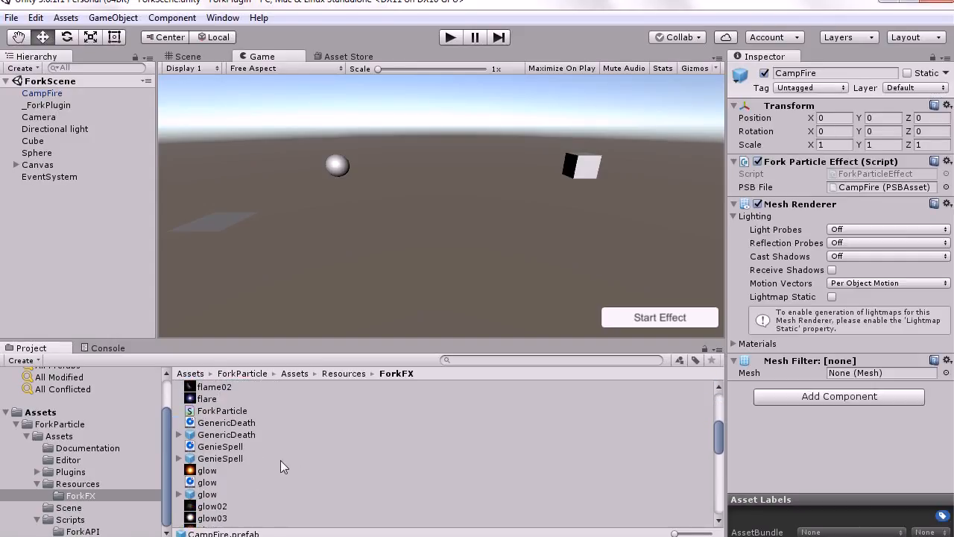
left_click(207, 494)
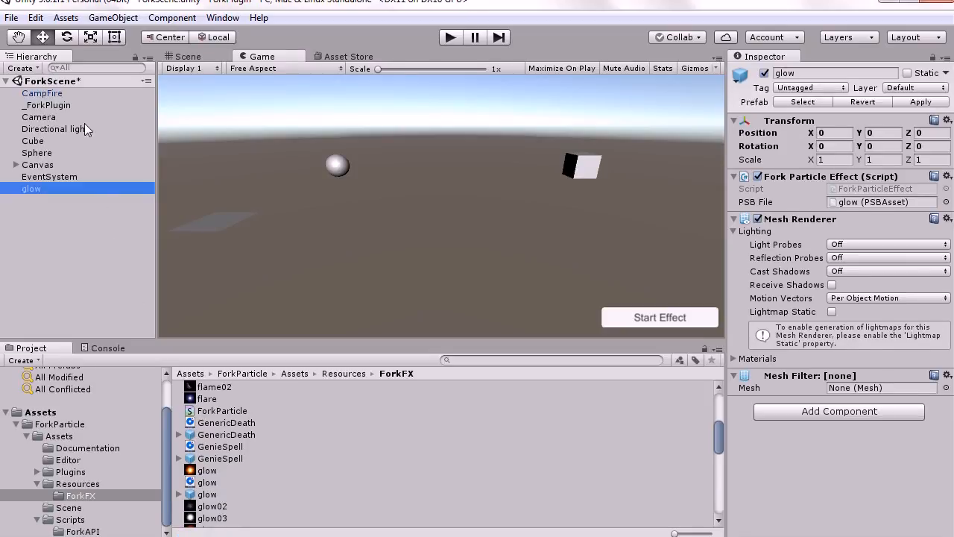
right_click(42, 92)
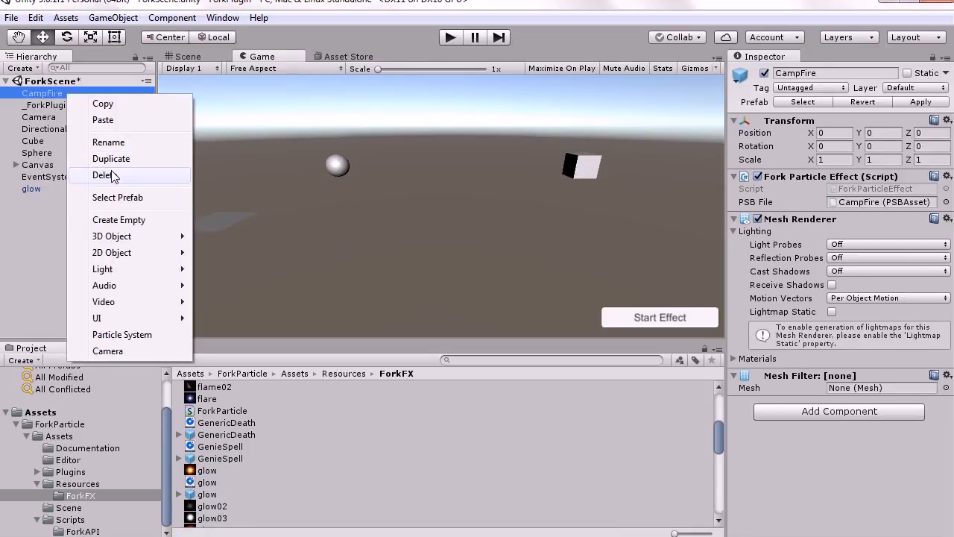